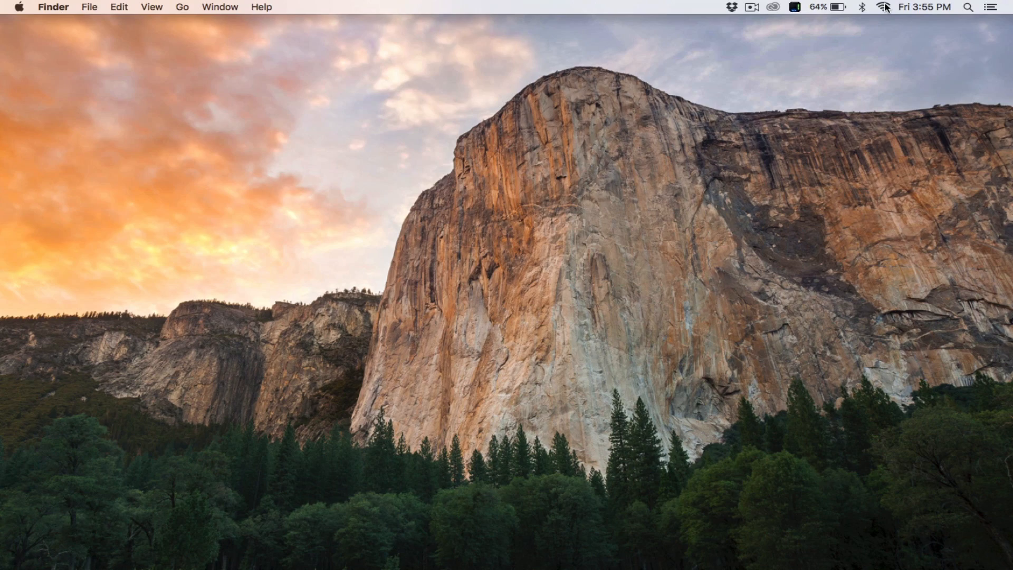
Launch KORG GEC5, pass the Welcome page and confirm the six detected student interfaces.
{"action": "left_click", "coordinate": [884, 7]}
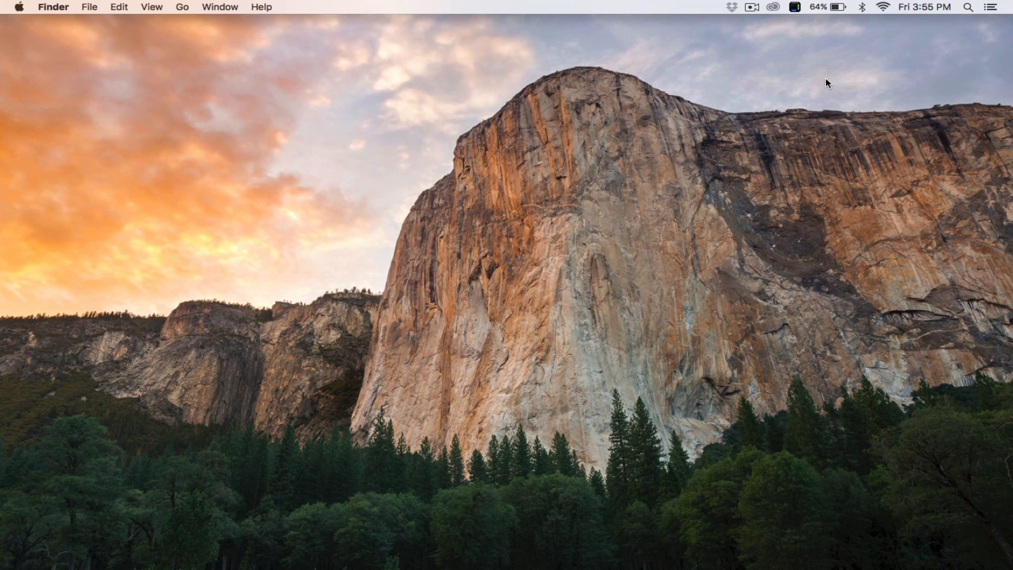
{"action": "mouse_move", "coordinate": [365, 431]}
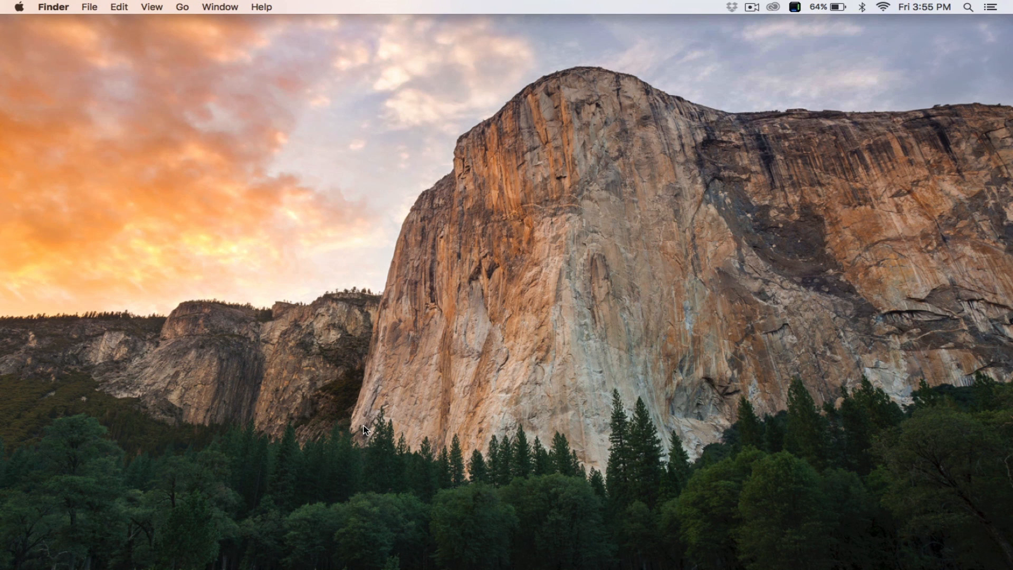
{"action": "mouse_move", "coordinate": [103, 393]}
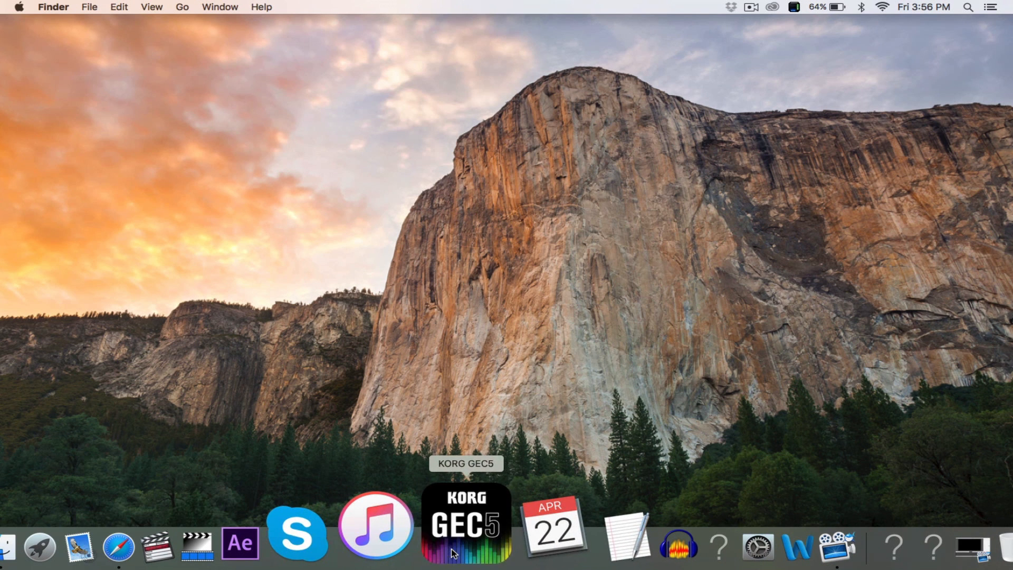
{"action": "left_click", "coordinate": [463, 531]}
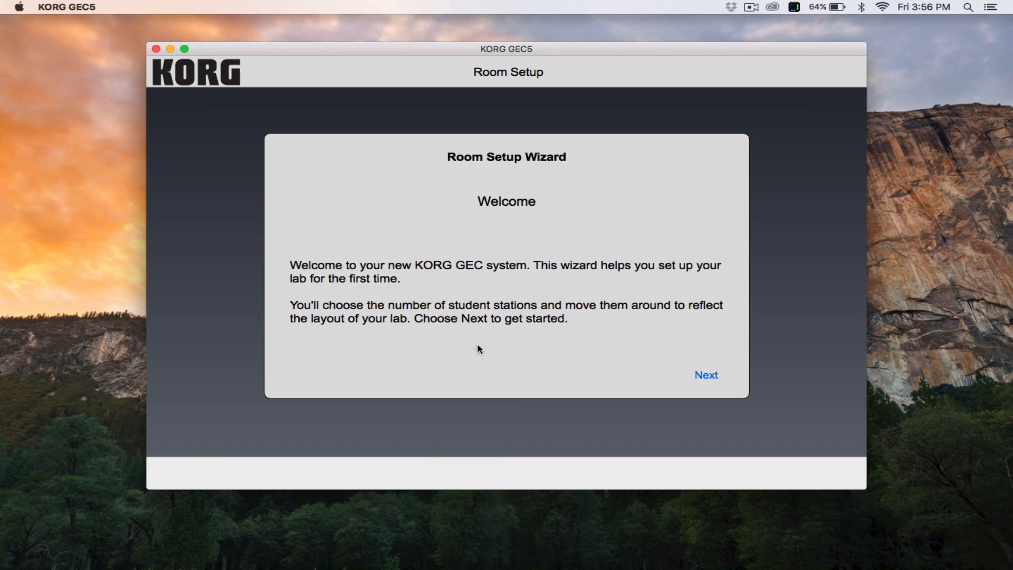
{"action": "mouse_move", "coordinate": [512, 298]}
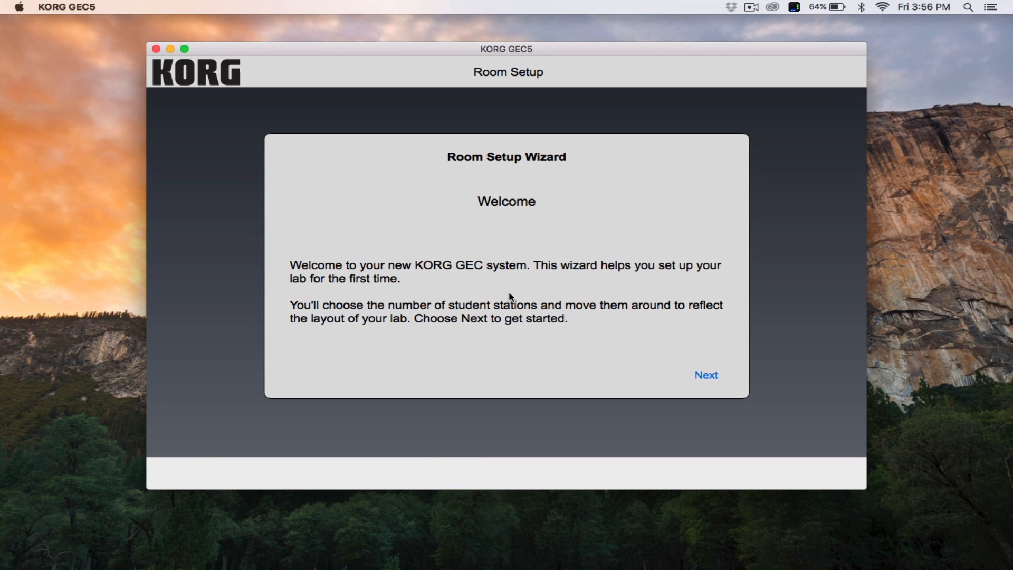
{"action": "mouse_move", "coordinate": [706, 382]}
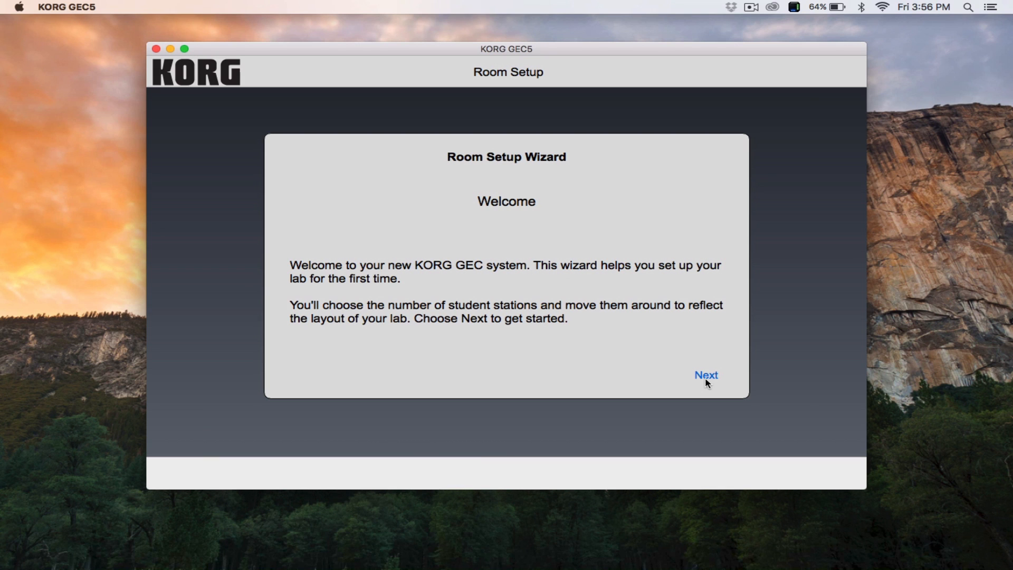
{"action": "left_click", "coordinate": [705, 375]}
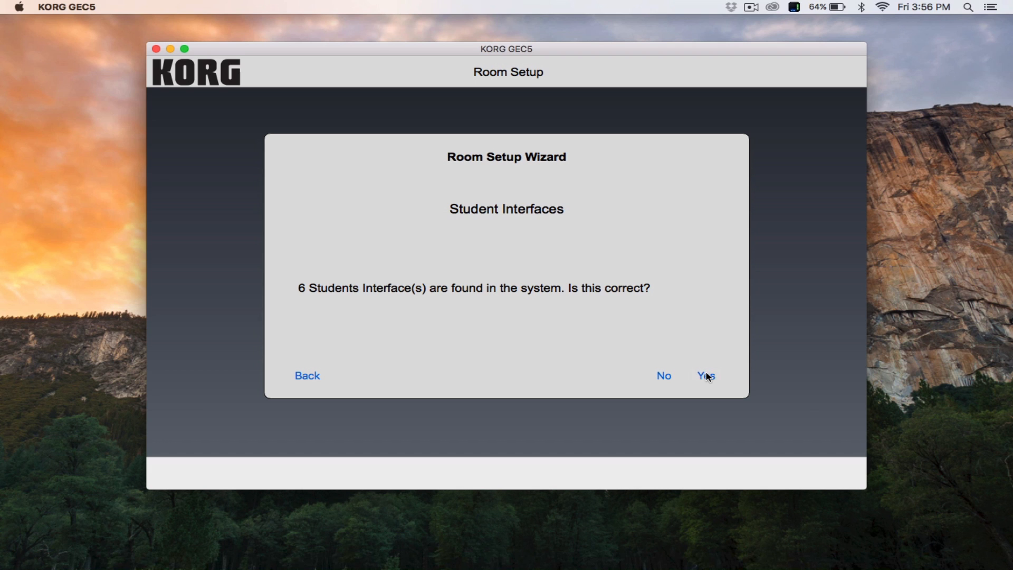
{"action": "mouse_move", "coordinate": [561, 319]}
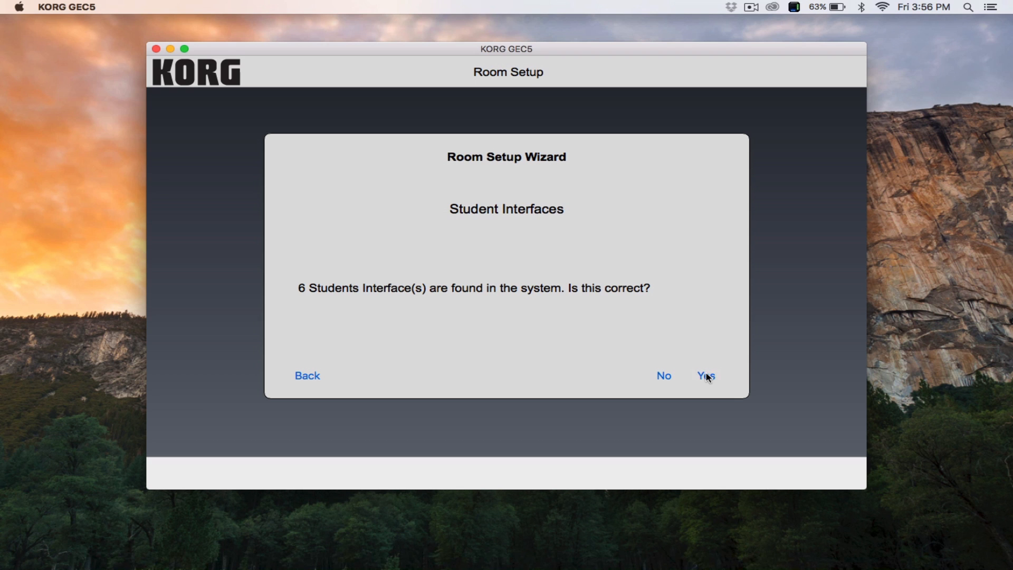
{"action": "left_click", "coordinate": [706, 376]}
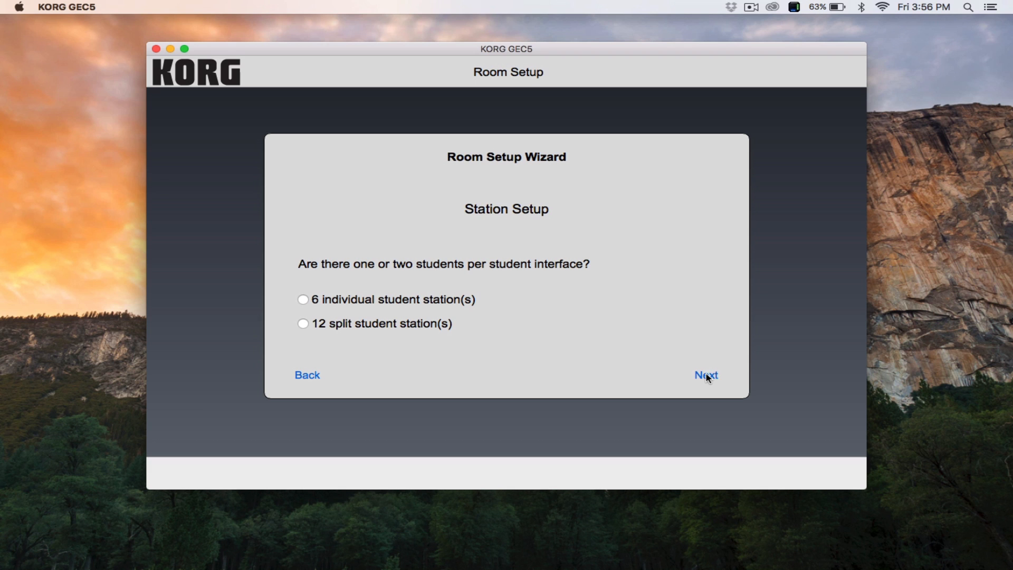
Choose 6 individual student stations and finish setup to show Students 1–6 in the lab view.
{"action": "left_click", "coordinate": [303, 300]}
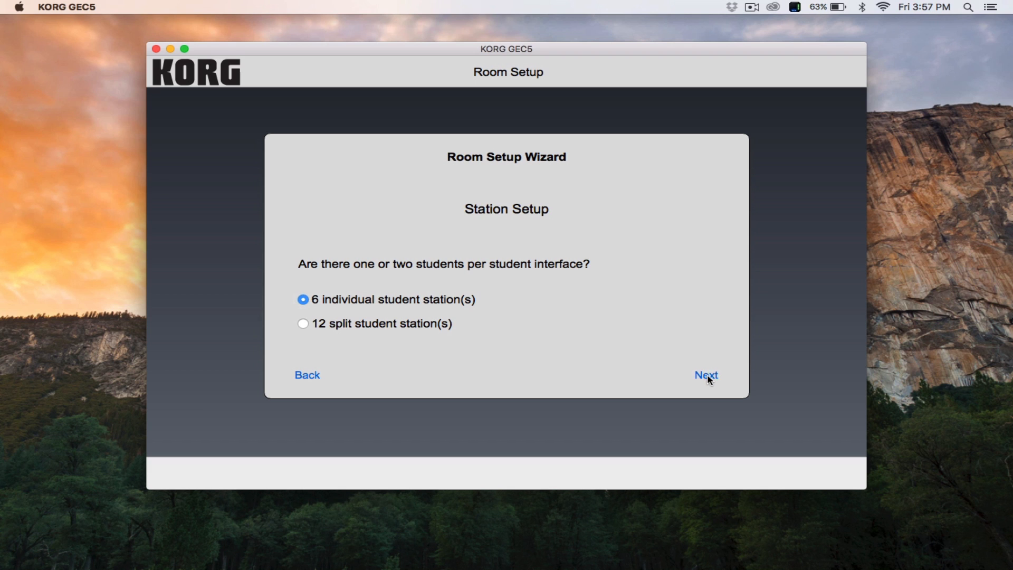
{"action": "left_click", "coordinate": [706, 376]}
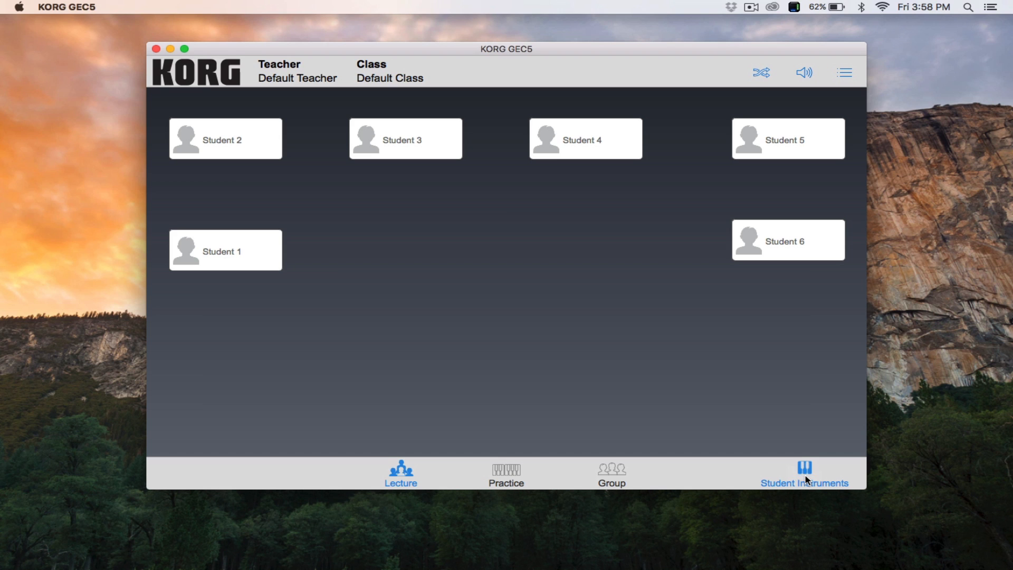
{"action": "mouse_move", "coordinate": [935, 539]}
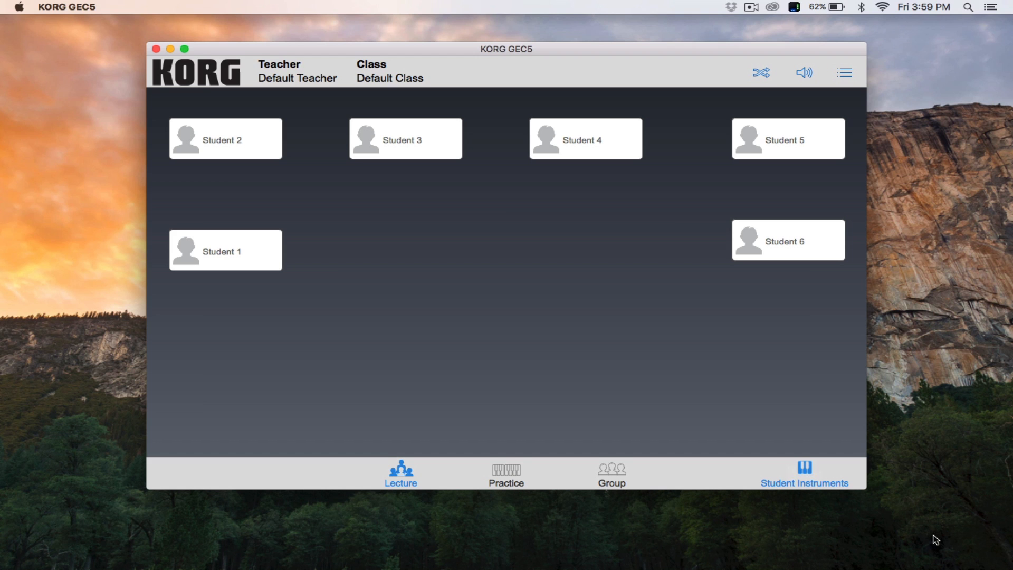
{"action": "mouse_move", "coordinate": [750, 354]}
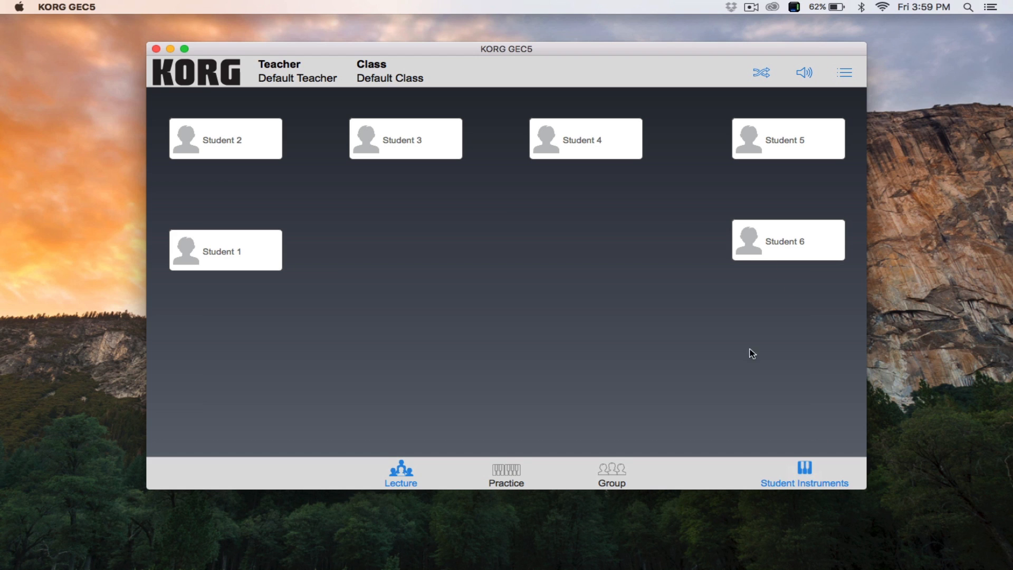
{"action": "mouse_move", "coordinate": [722, 363]}
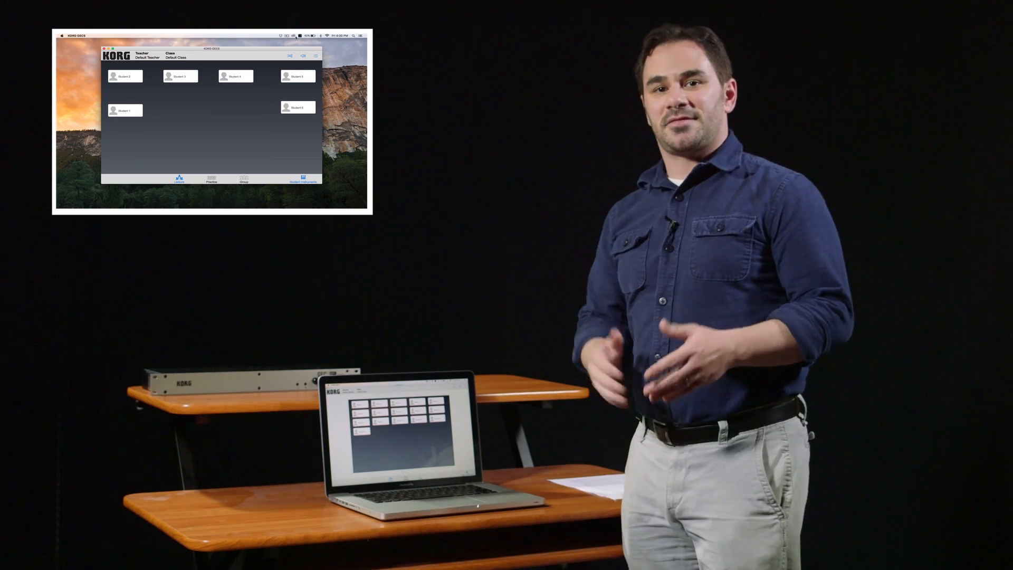
Log out from the top-right menu, returning to the GEC5 teacher selection screen.
{"action": "left_click", "coordinate": [316, 55]}
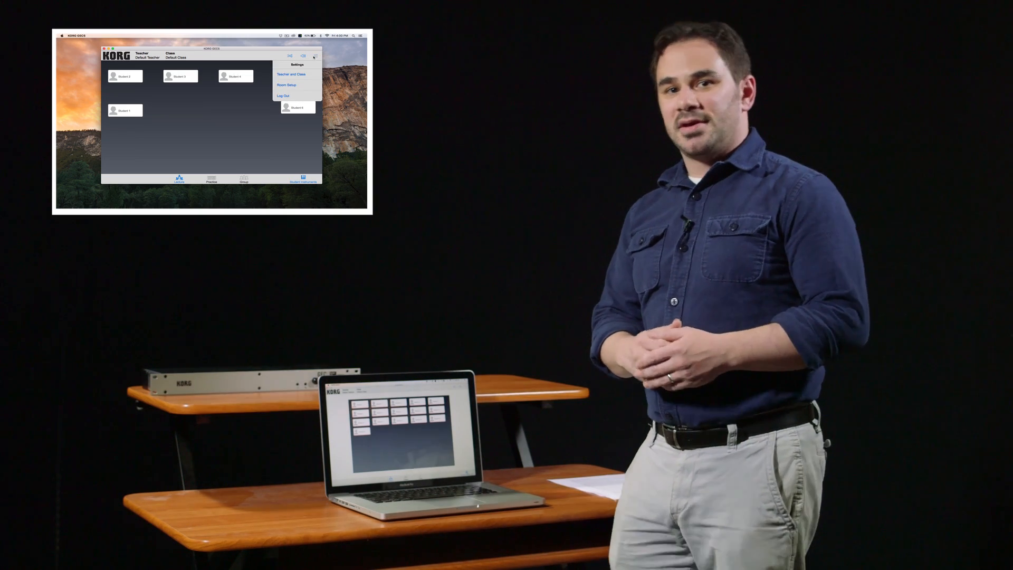
{"action": "left_click", "coordinate": [283, 95]}
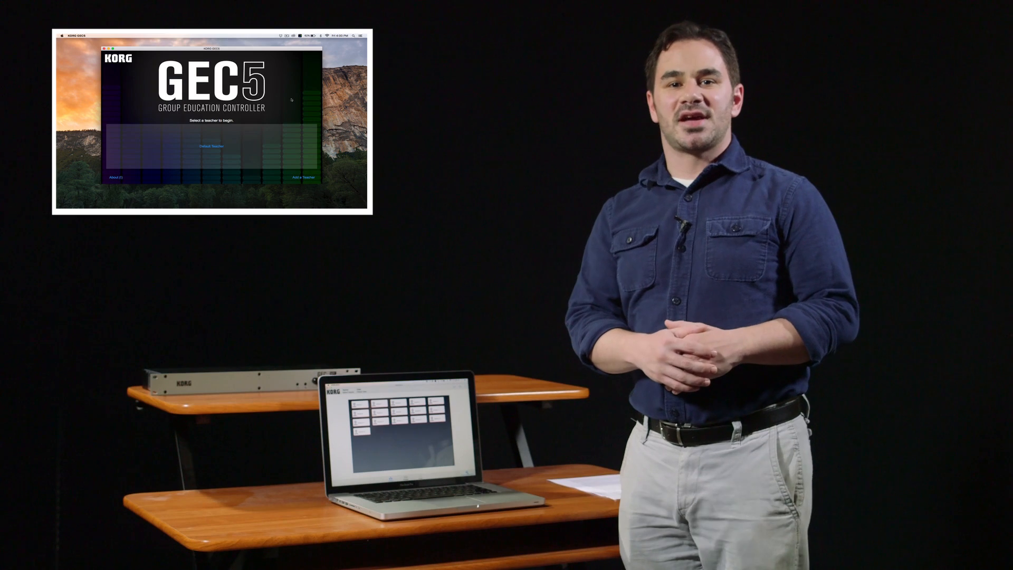